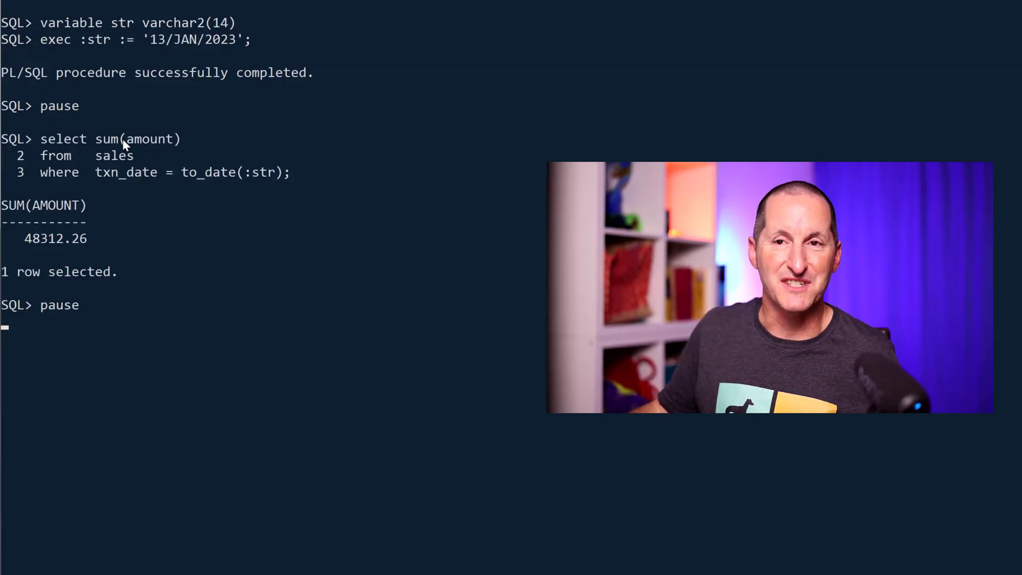
pyautogui.moveTo(281, 171)
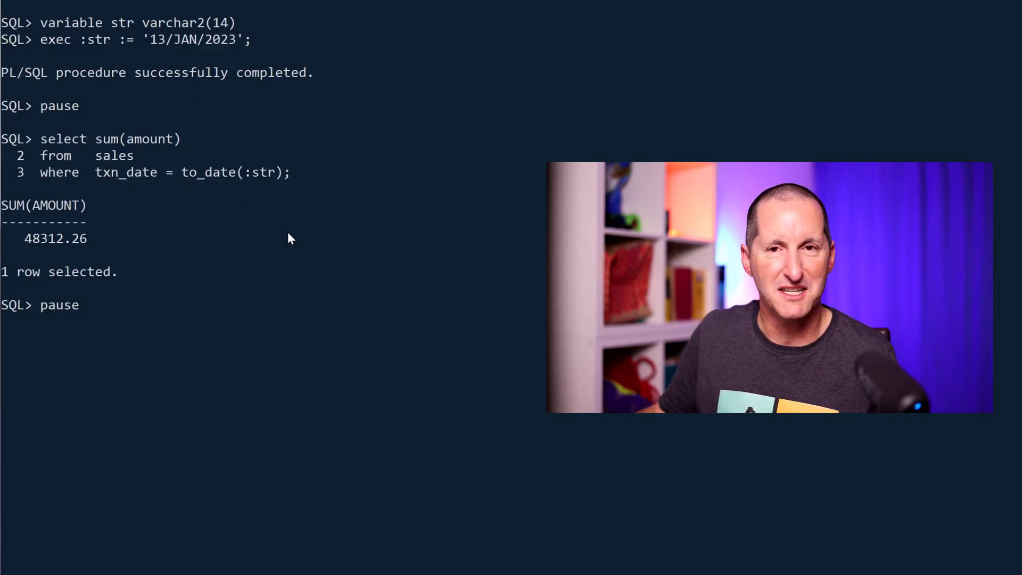
# Step: Run the to_date(:str)-365 queries, showing 13-JAN-2025 maps to 14-JAN-24
pyautogui.press('Return')
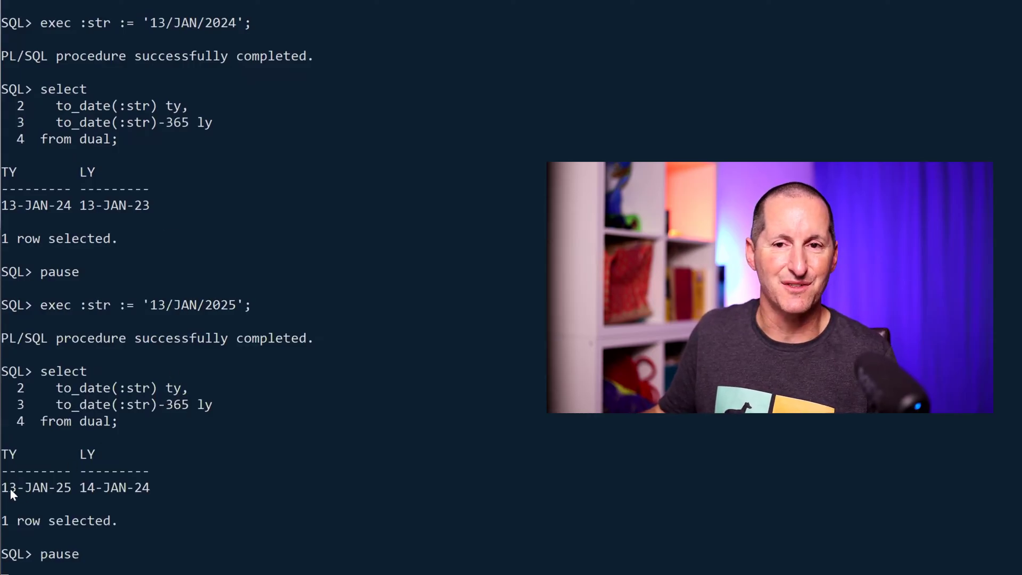
pyautogui.doubleClick(114, 487)
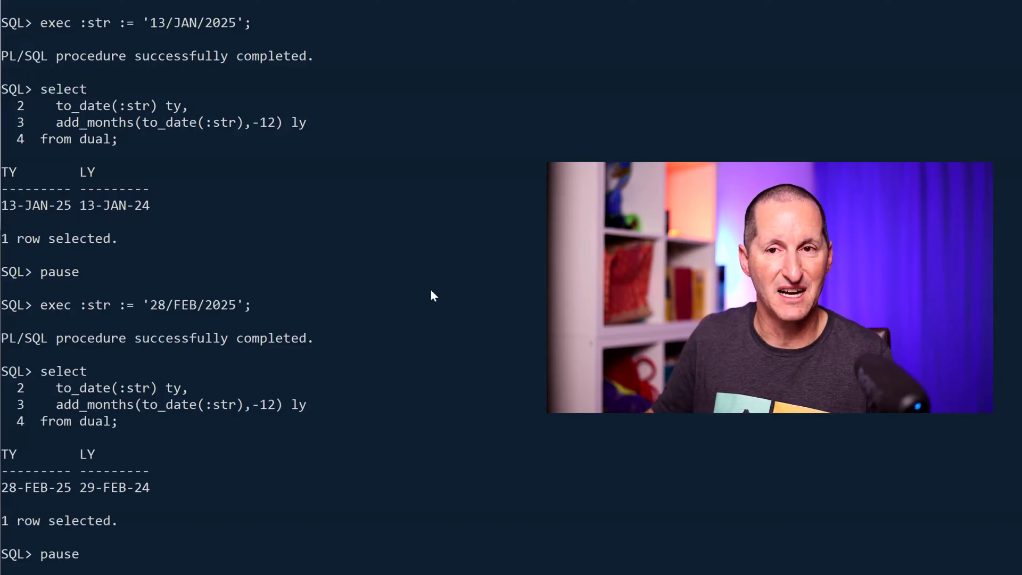
pyautogui.moveTo(294, 405)
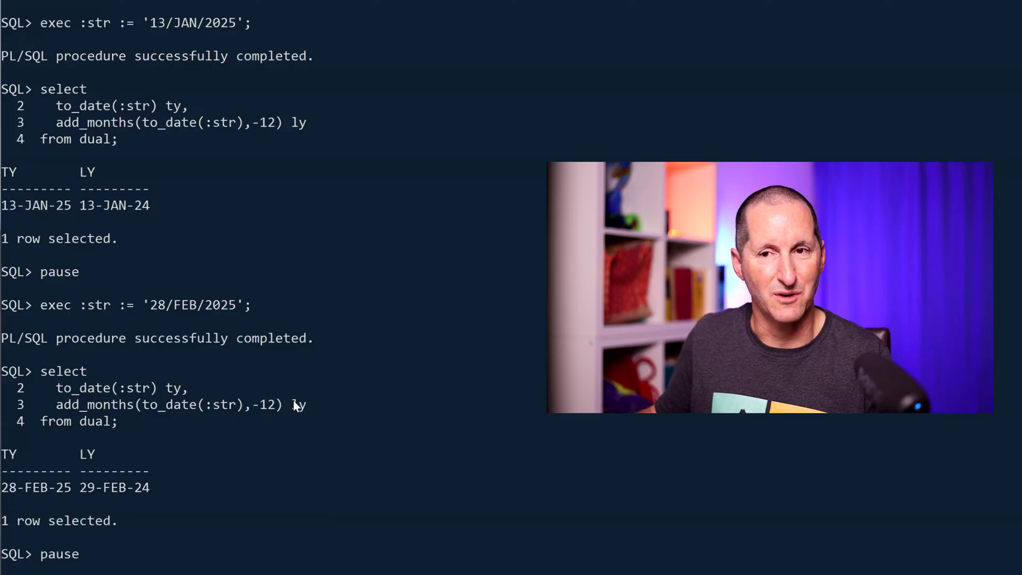
pyautogui.moveTo(255, 475)
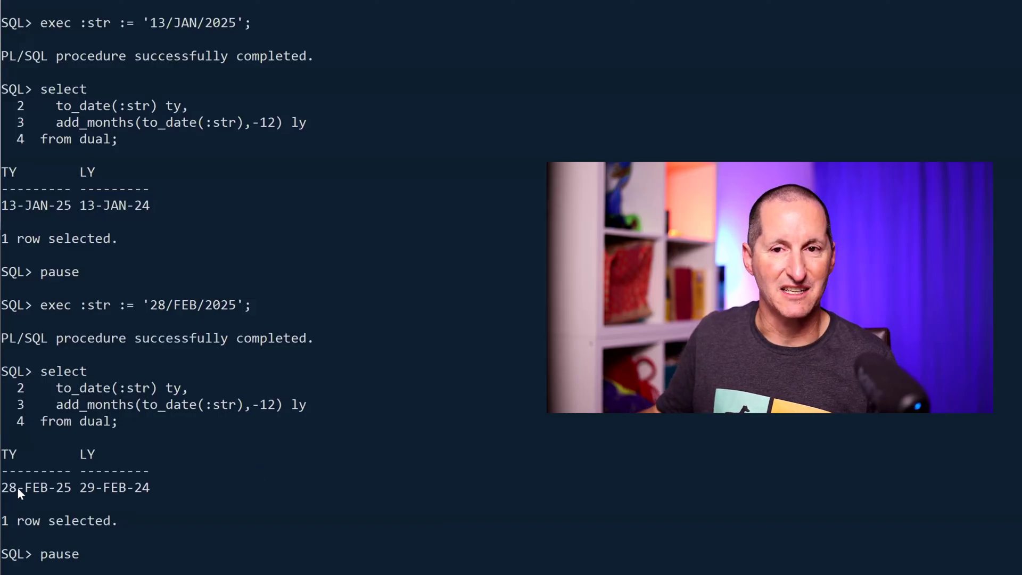
# Step: Run the add_months(to_date(:str),-12) queries, showing 28-FEB-2025 maps to 29-FEB-24
pyautogui.doubleClick(110, 487)
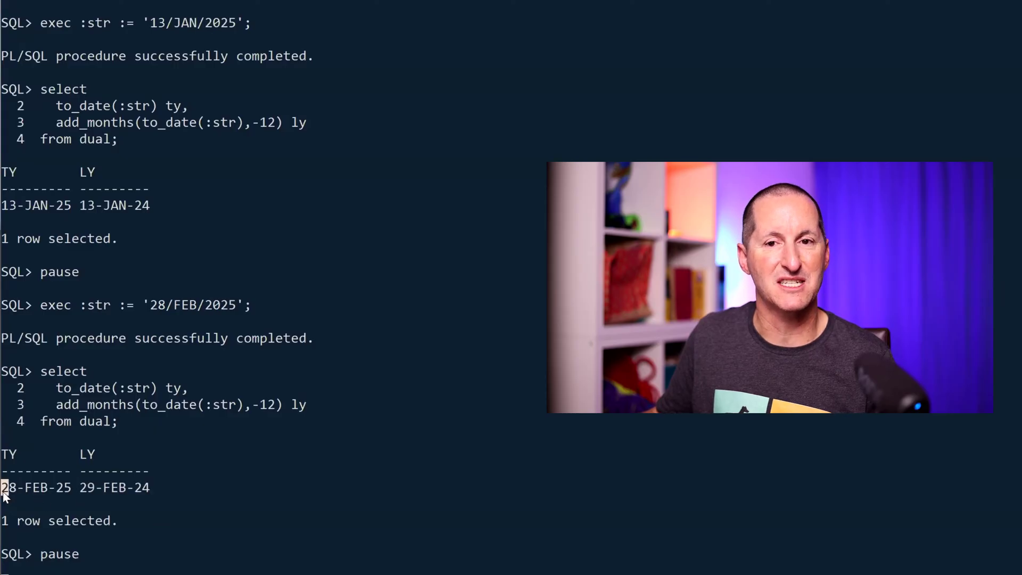
pyautogui.doubleClick(36, 486)
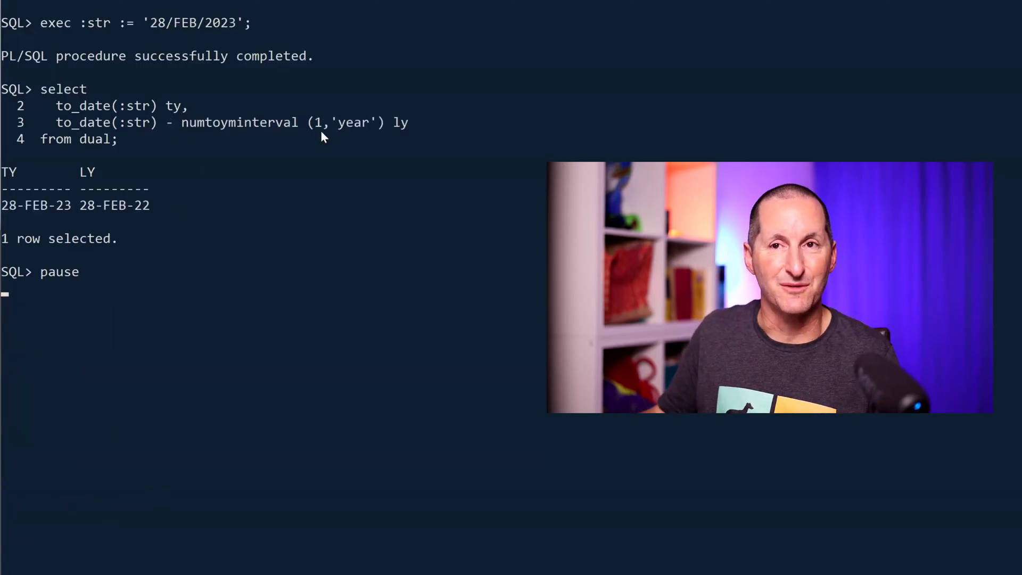
# Step: Run the numtoyminterval(1,'year') queries: 28-FEB-22 for 2023, invalid-date error for 29-FEB-2024
pyautogui.doubleClick(192, 23)
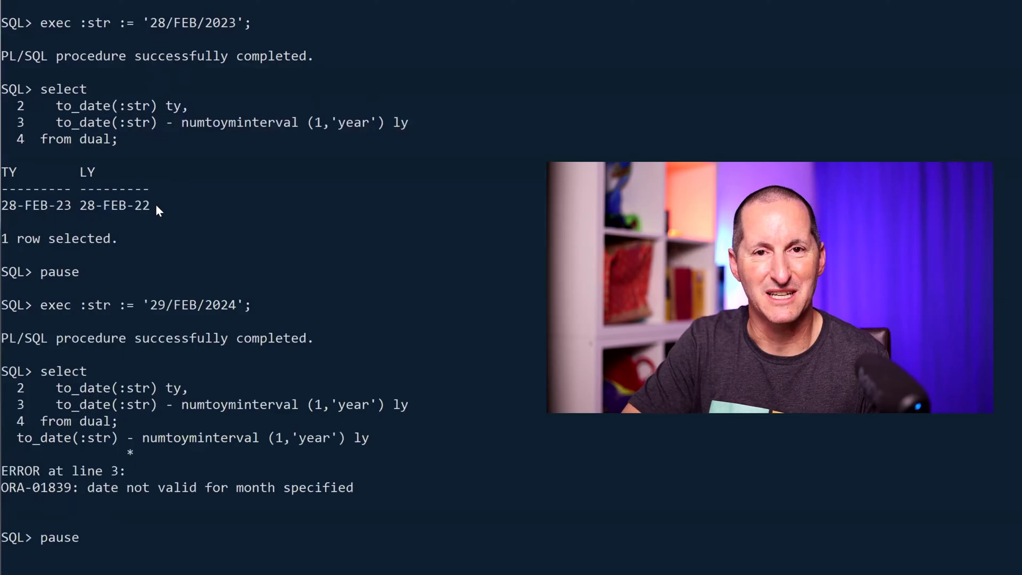
pyautogui.doubleClick(181, 306)
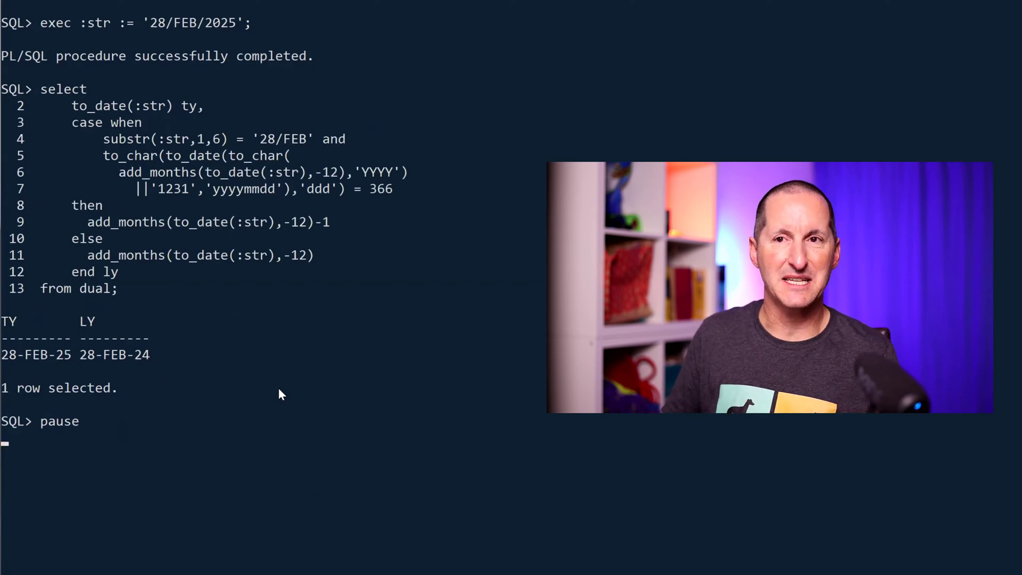
pyautogui.moveTo(107, 145)
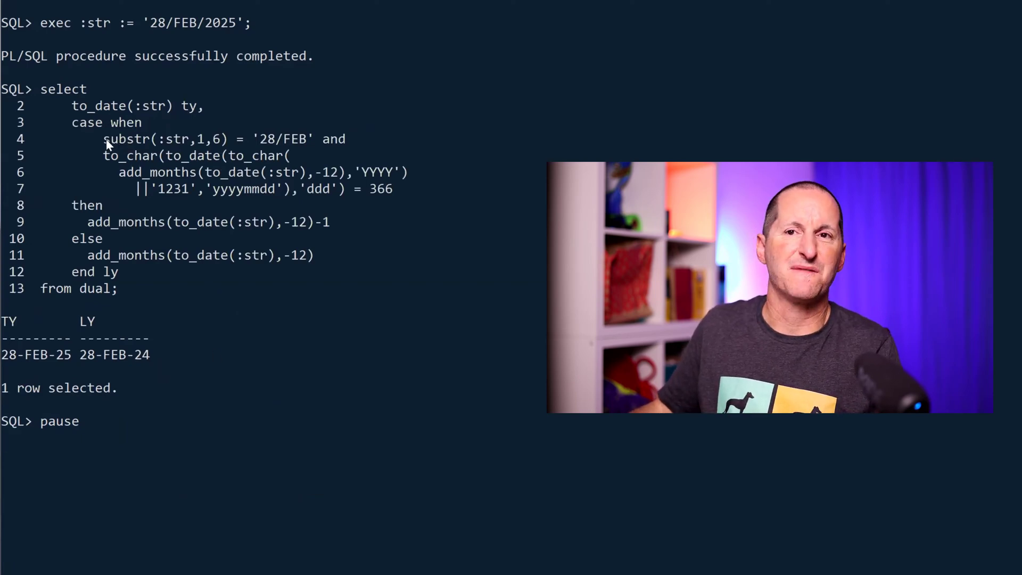
# Step: Highlight the CASE expression lines checking 28/FEB and a 366-day year in the query
pyautogui.moveTo(102, 138); pyautogui.dragTo(313, 138)
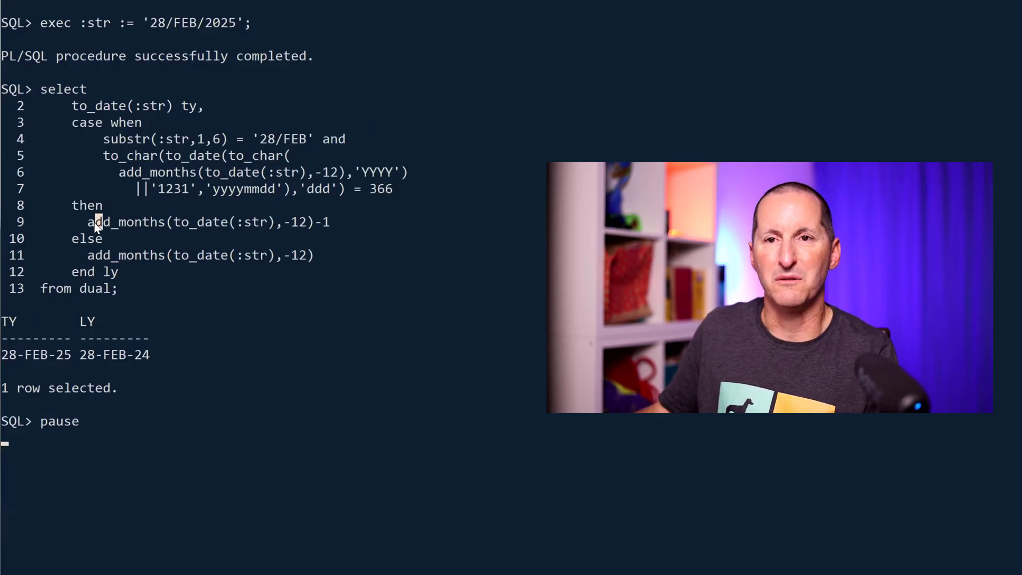
pyautogui.moveTo(91, 222); pyautogui.dragTo(329, 221)
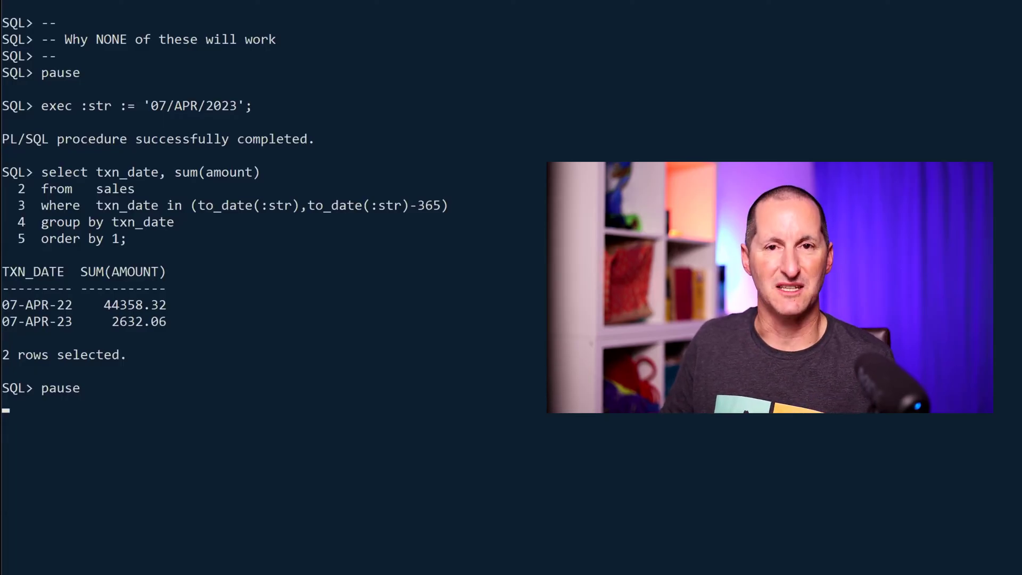
# Step: Run the grouped sum(amount) query for 07-APR-2023 and 365 days earlier: 2632.06 and 44358.32
pyautogui.press('Return')
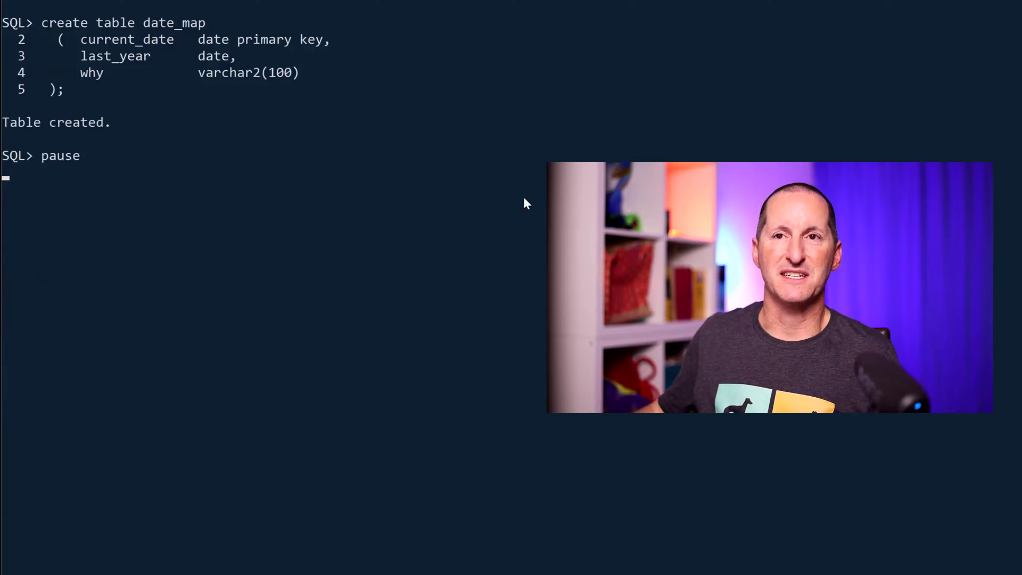
# Step: Run CREATE TABLE date_map and the INSERTs for New Years Day, Tuesday, Wednesday, Thursday
pyautogui.doubleClick(126, 39)
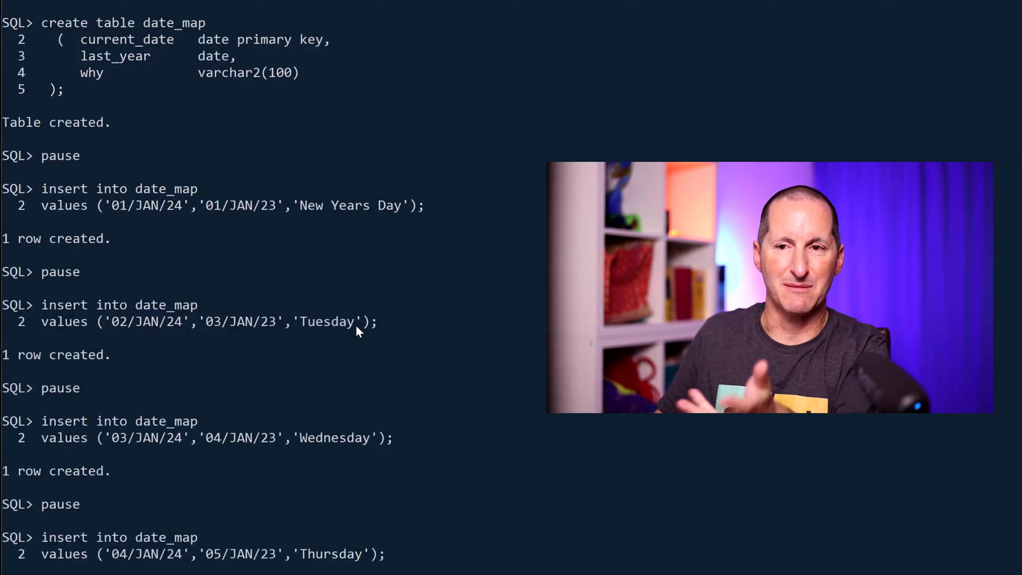
# Step: Run the remaining INSERTs and the sales–date_map join for 29/MAR/24, returning 07-APR-23 and 29-MAR-24 totals
pyautogui.scroll(-3)
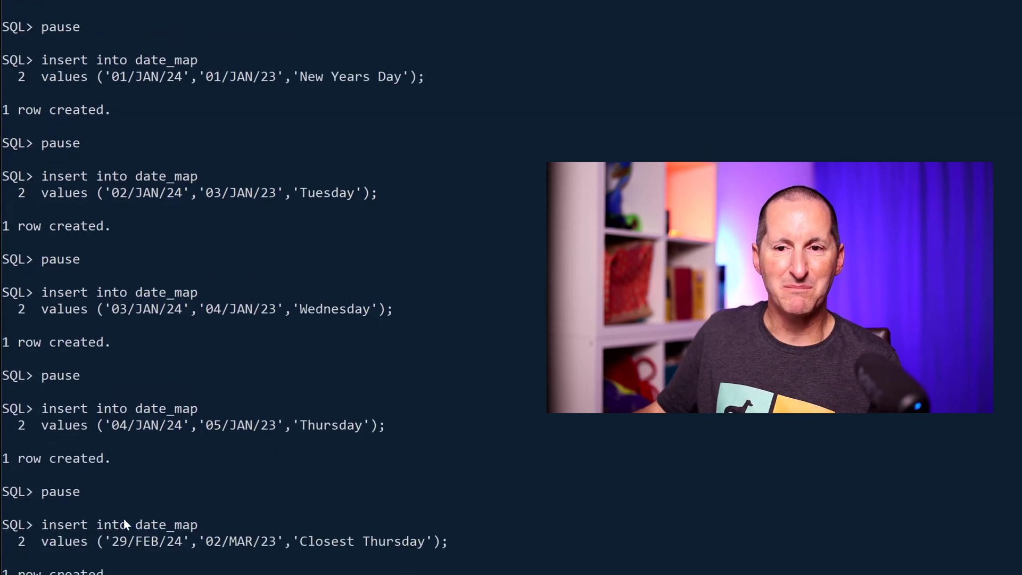
pyautogui.doubleClick(149, 540)
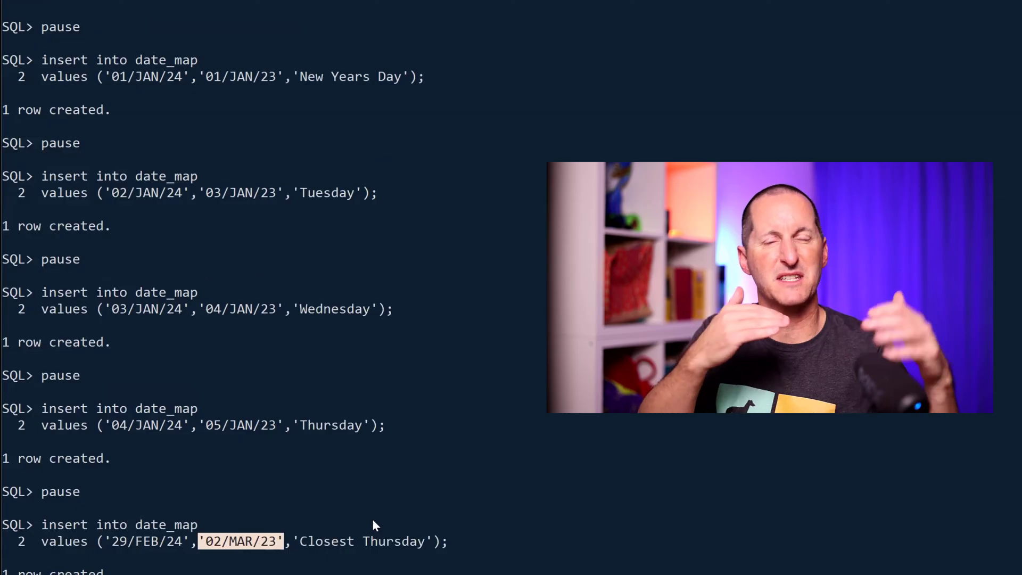
pyautogui.scroll(-3)
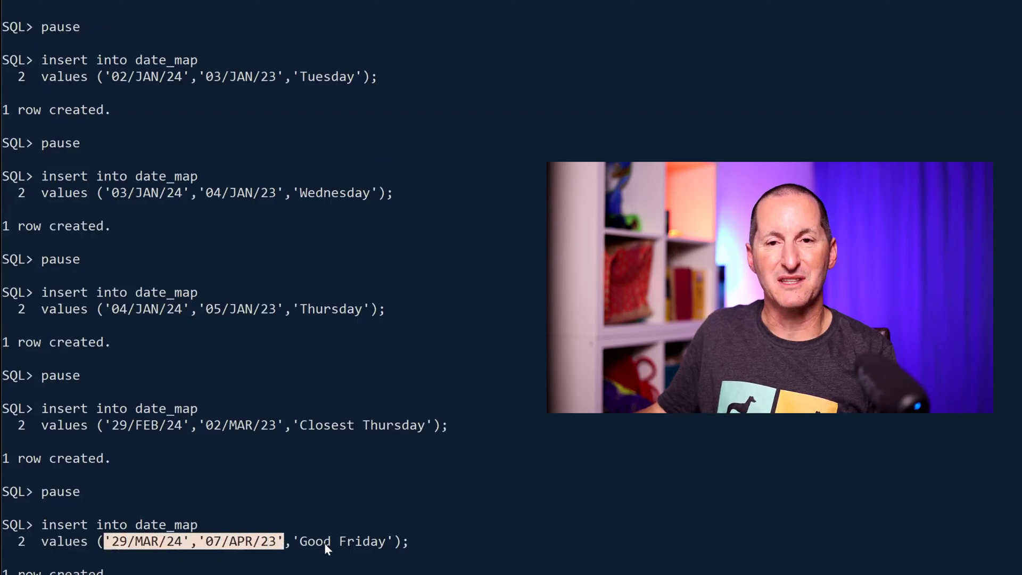
pyautogui.scroll(-3)
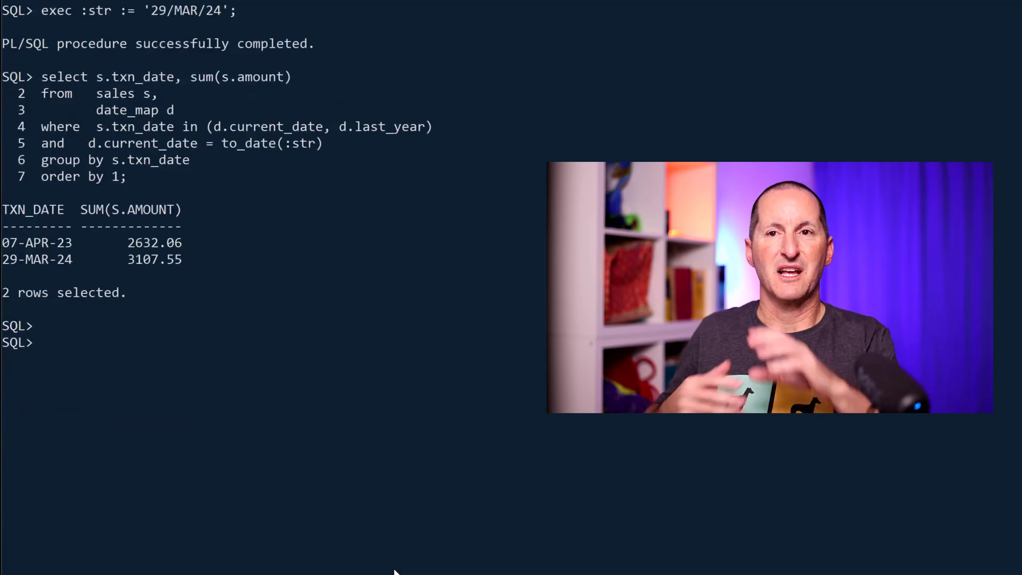
pyautogui.doubleClick(108, 123)
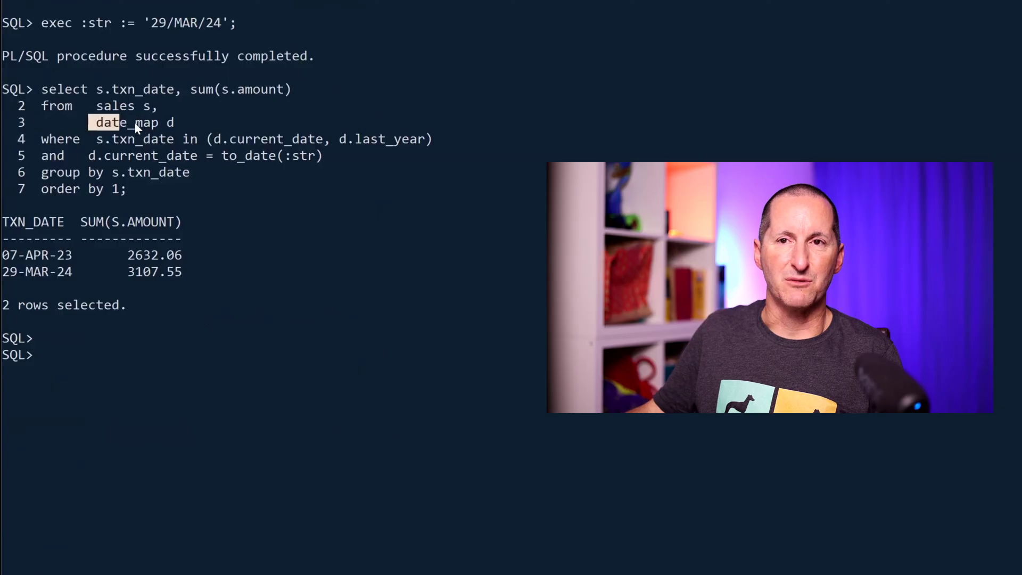